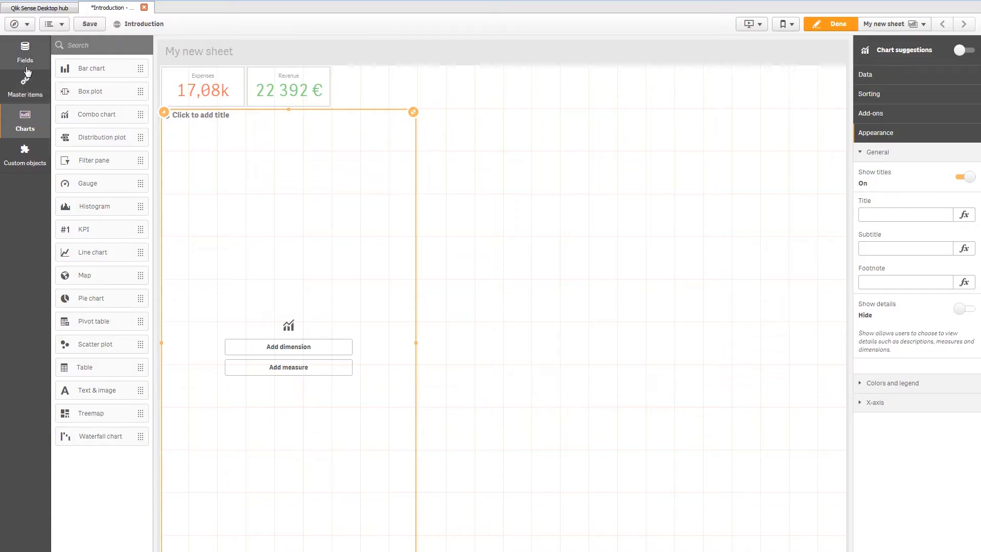
Show the Fields list in the assets panel to browse available data fields
{"action": "left_click", "coordinate": [25, 52]}
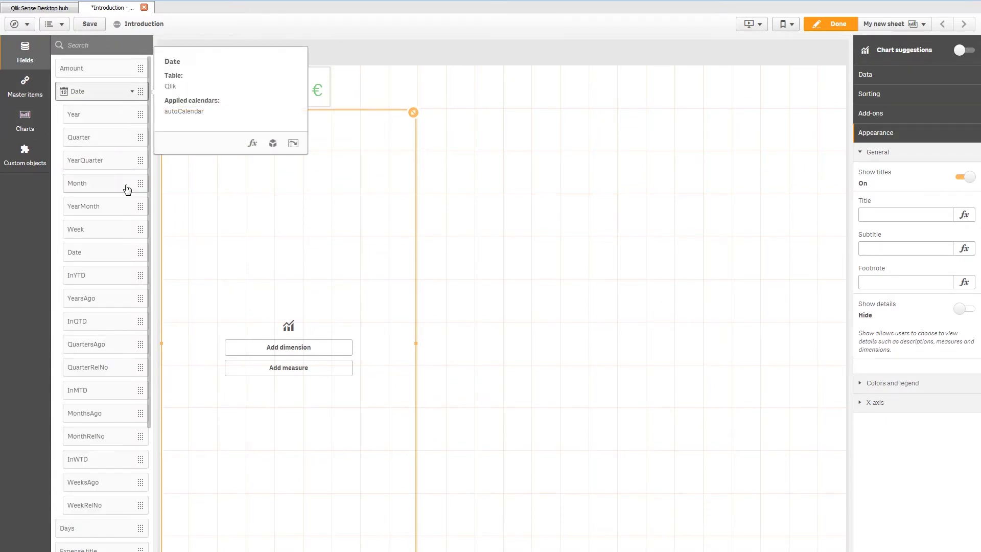
{"action": "mouse_move", "coordinate": [111, 116]}
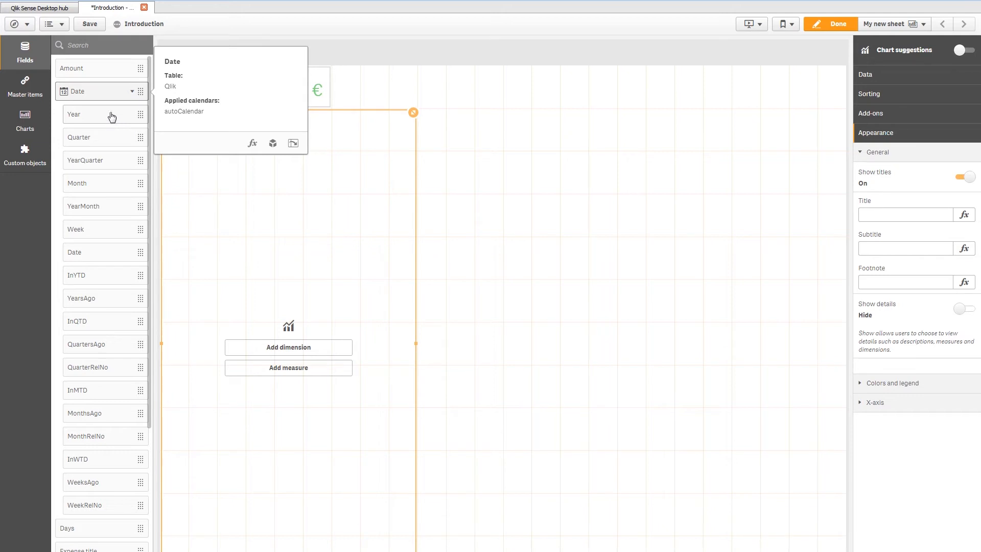
{"action": "mouse_move", "coordinate": [81, 114]}
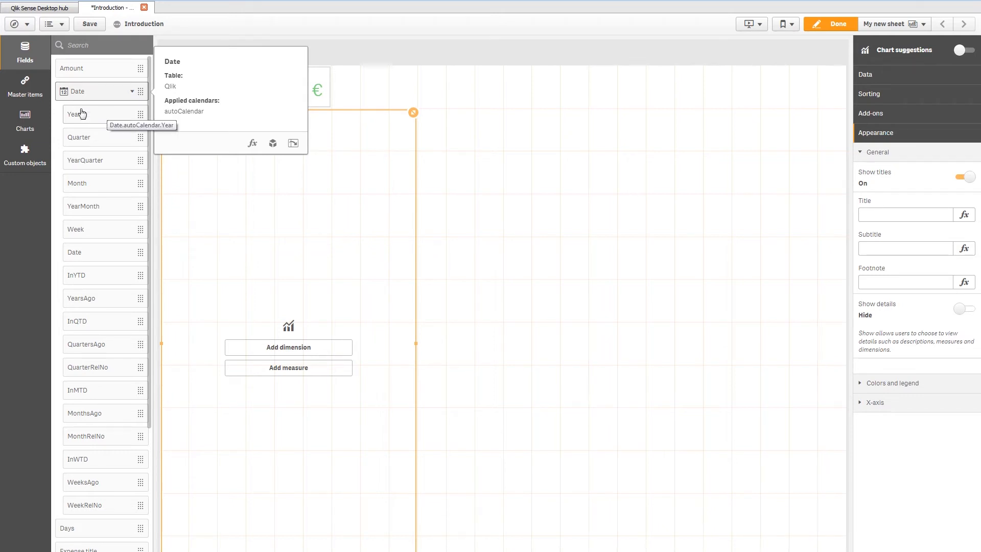
{"action": "mouse_move", "coordinate": [88, 116]}
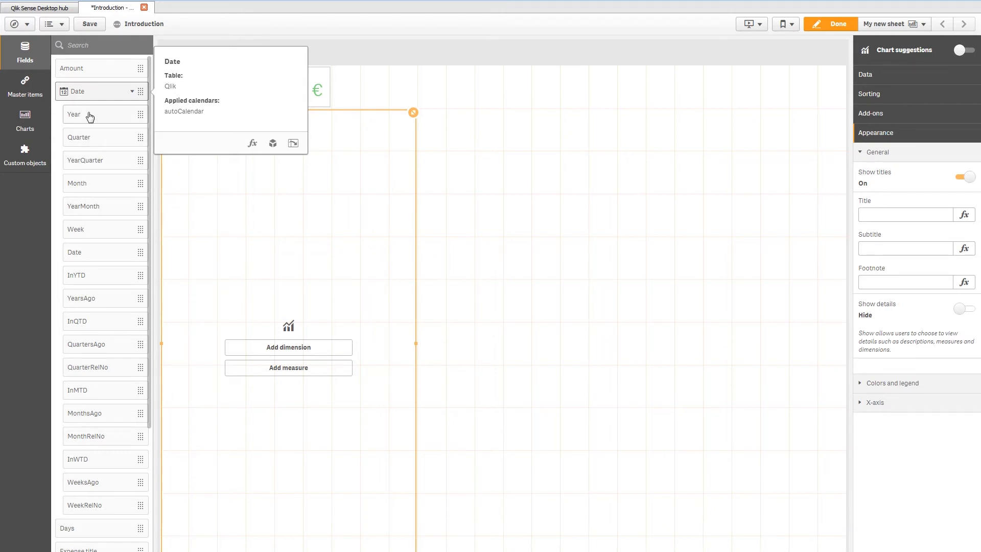
{"action": "mouse_move", "coordinate": [87, 125]}
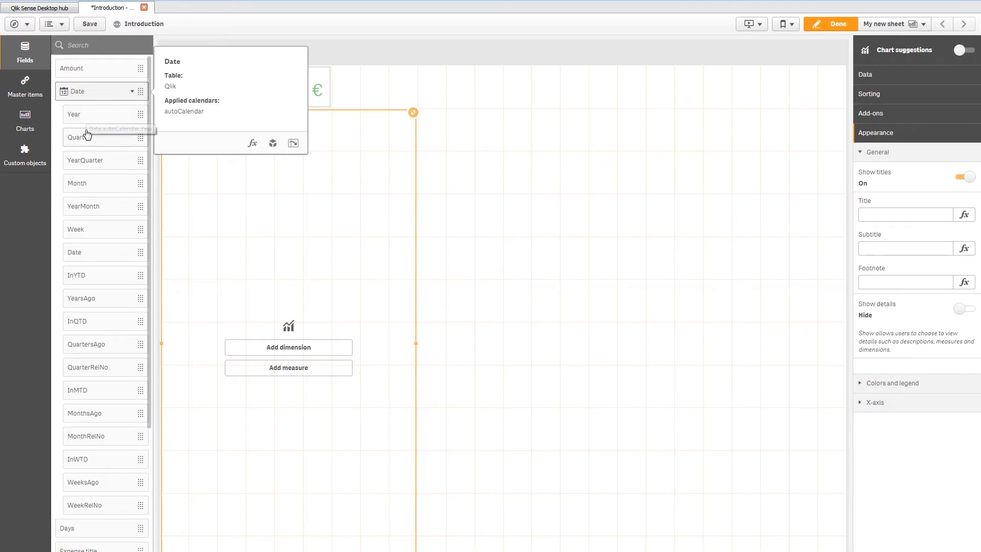
{"action": "mouse_move", "coordinate": [98, 216]}
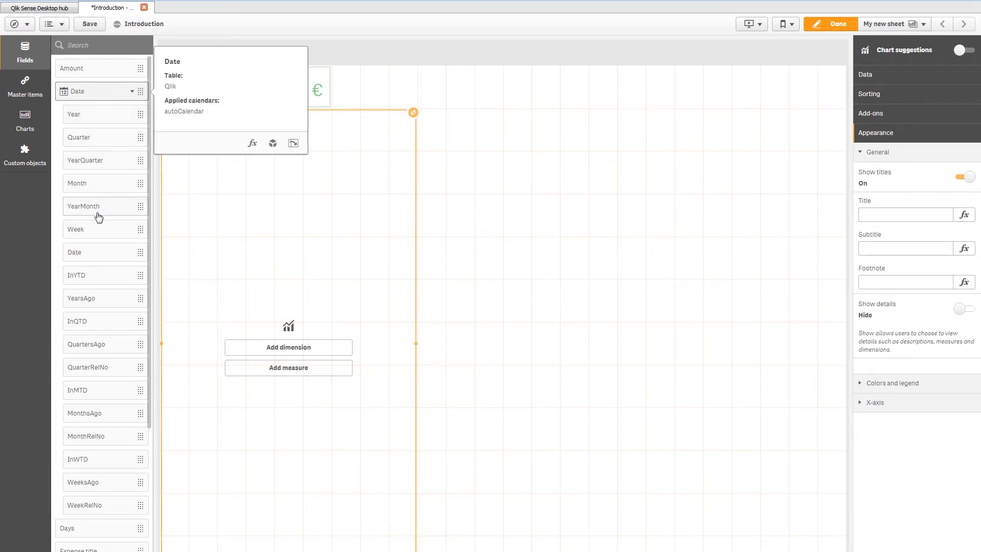
{"action": "mouse_move", "coordinate": [109, 255]}
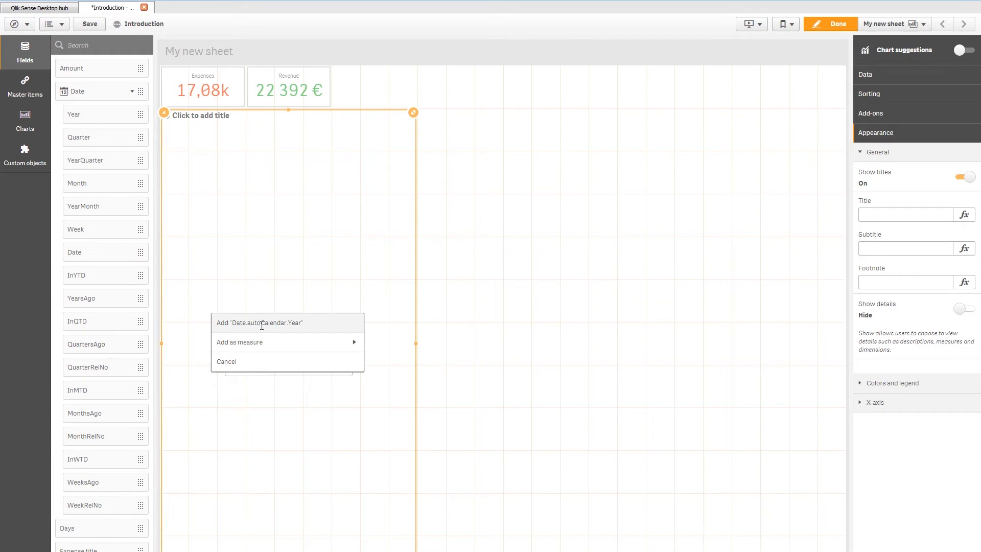
{"action": "mouse_move", "coordinate": [259, 322]}
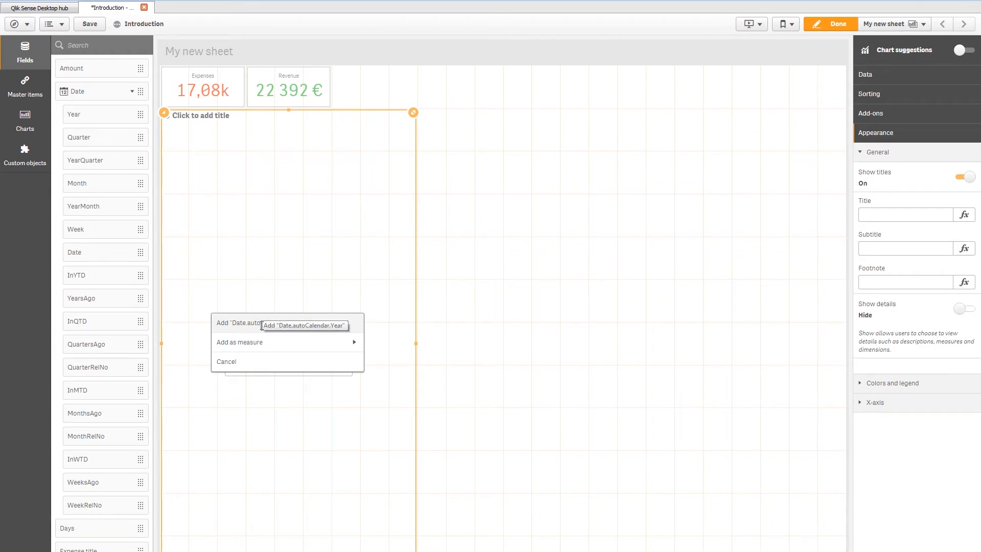
{"action": "mouse_move", "coordinate": [256, 342]}
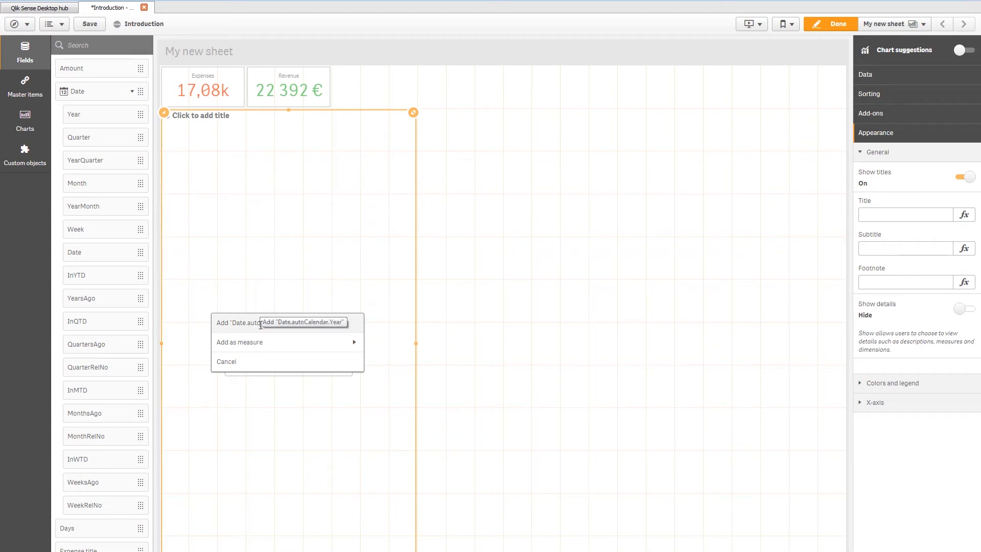
Add "Date.autoCalendar.Year" as the bar chart's dimension from the drop menu
{"action": "left_click", "coordinate": [281, 321]}
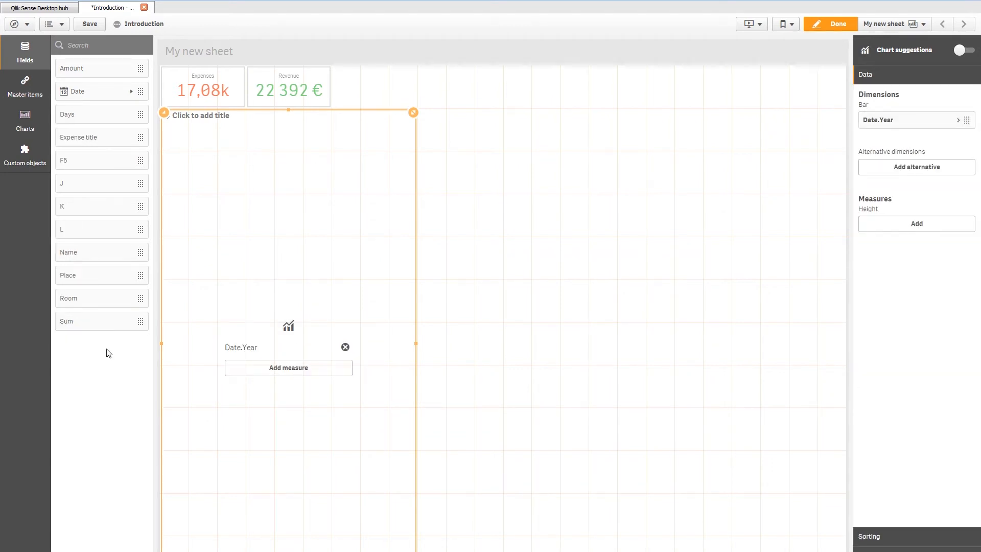
{"action": "mouse_move", "coordinate": [91, 326]}
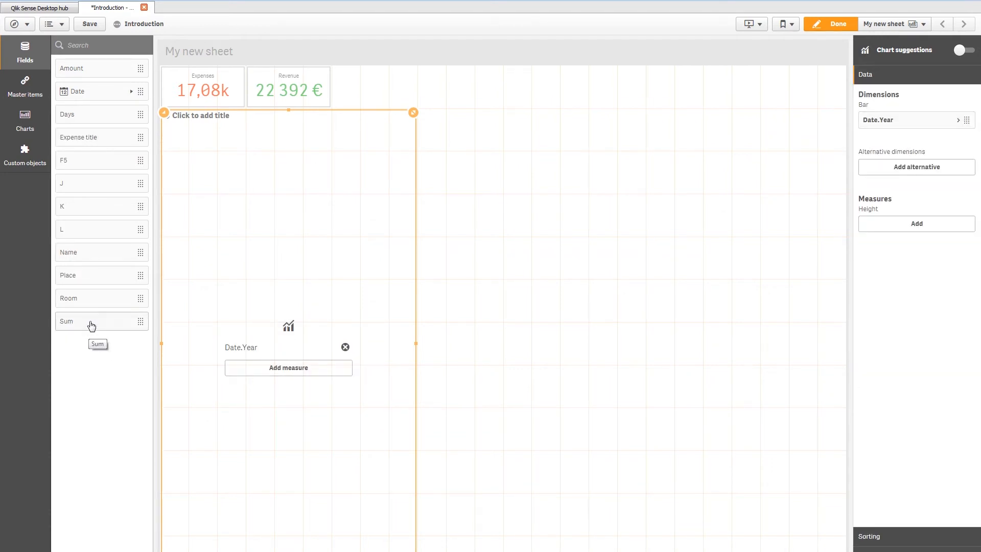